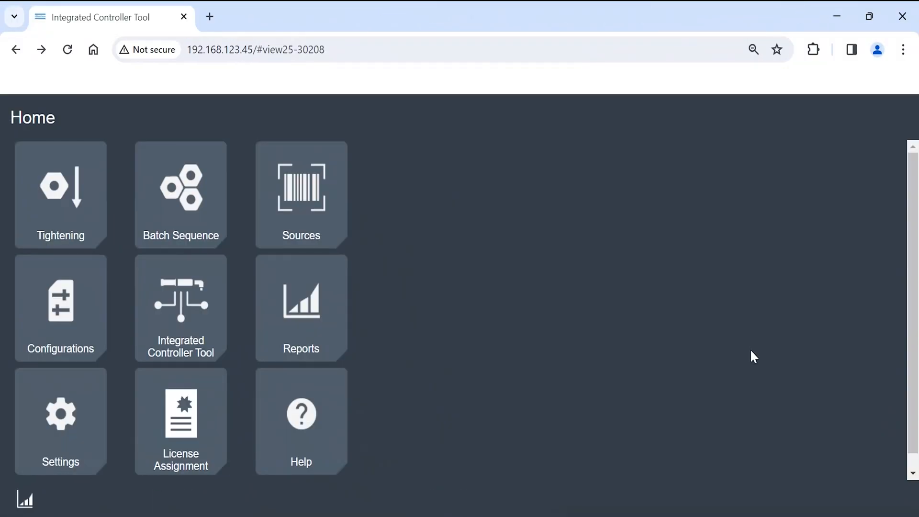
mouse_move(576, 289)
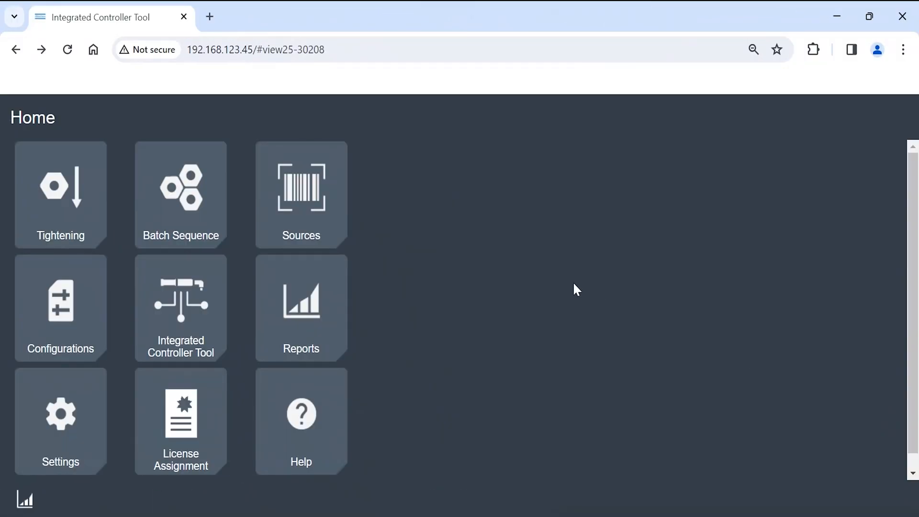
mouse_move(315, 355)
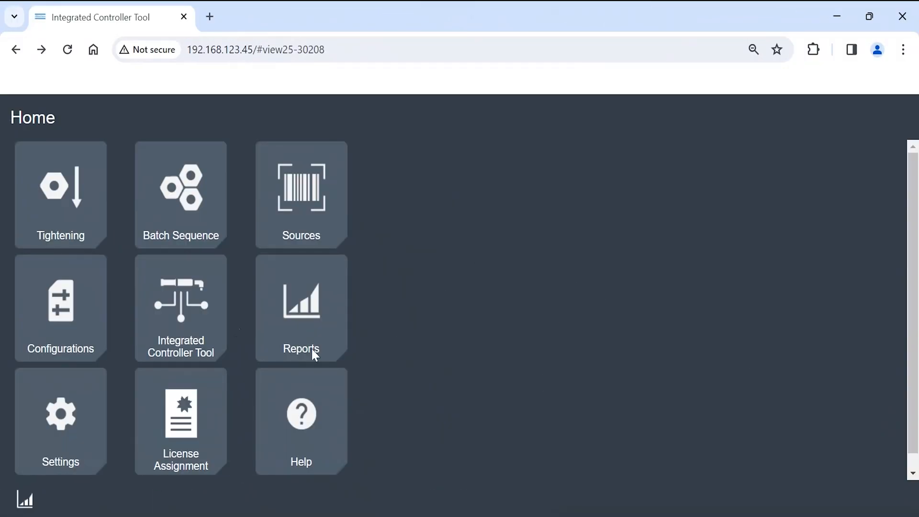
mouse_move(60, 211)
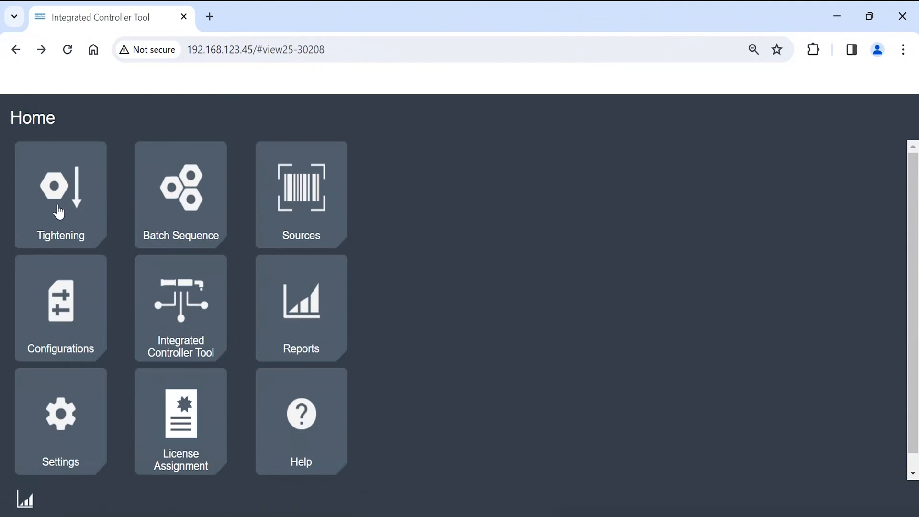
Create a new tightening-mode program 8 in the multistep program library
left_click(59, 195)
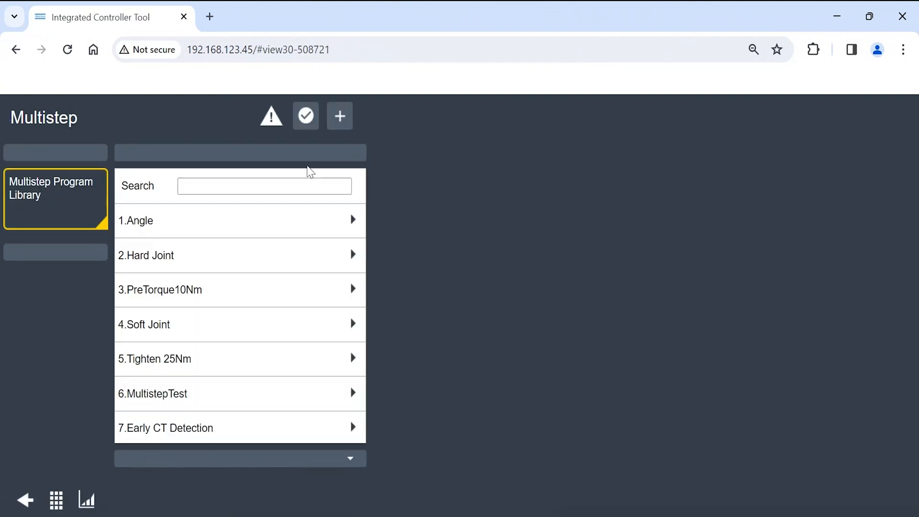
left_click(339, 115)
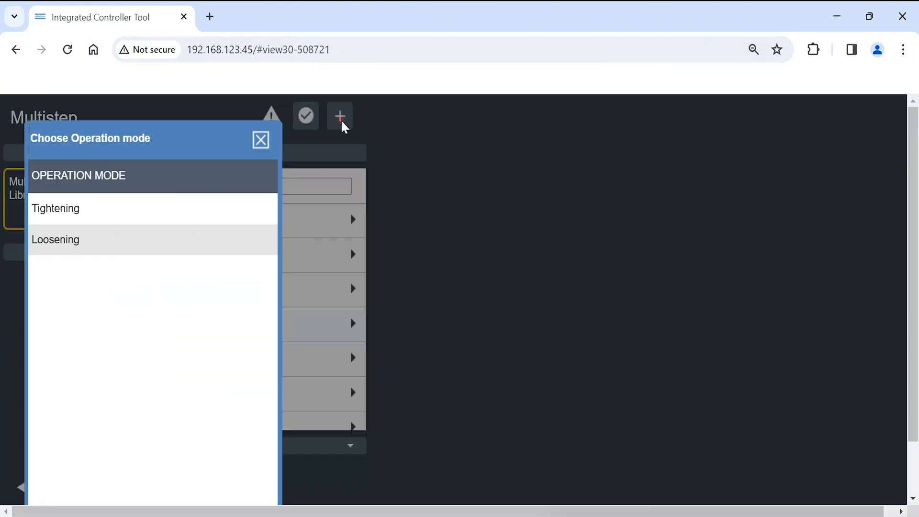
left_click(55, 208)
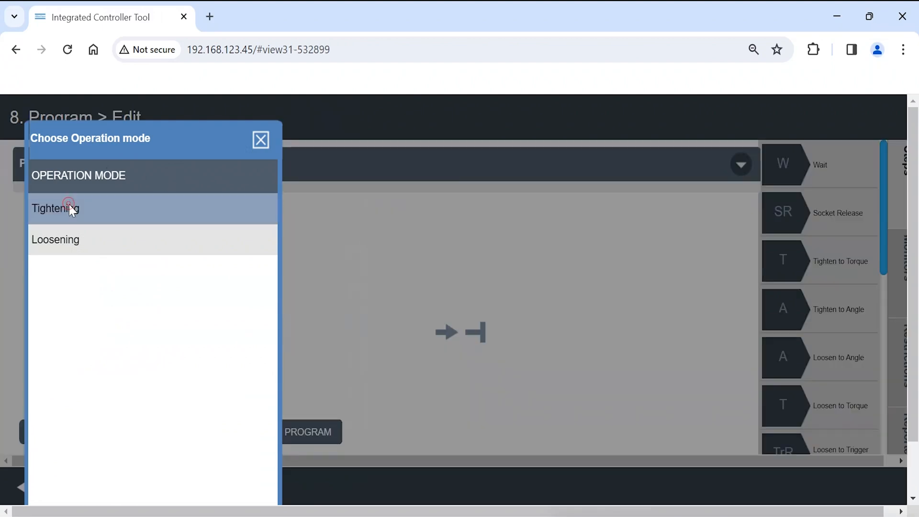
left_click(55, 208)
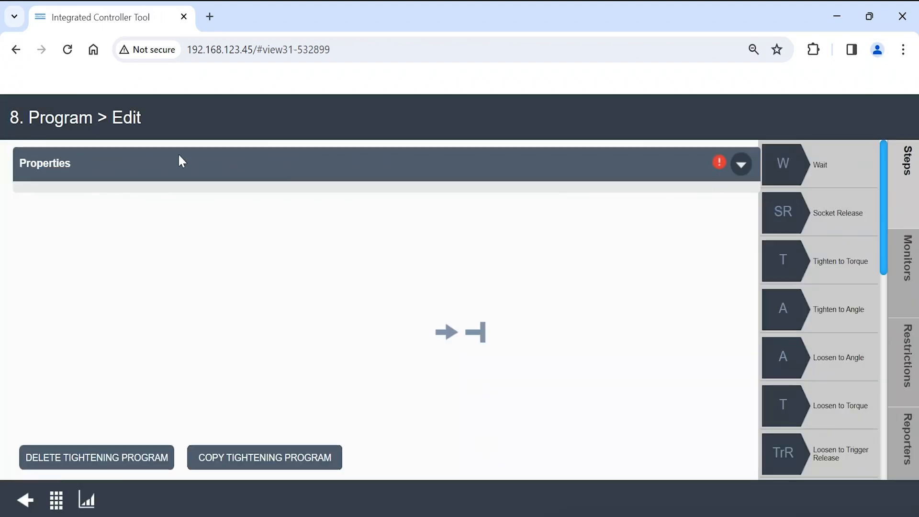
Name the program 'Tighten M8' and set its maximum torque limit to 25 Nm
left_click(741, 163)
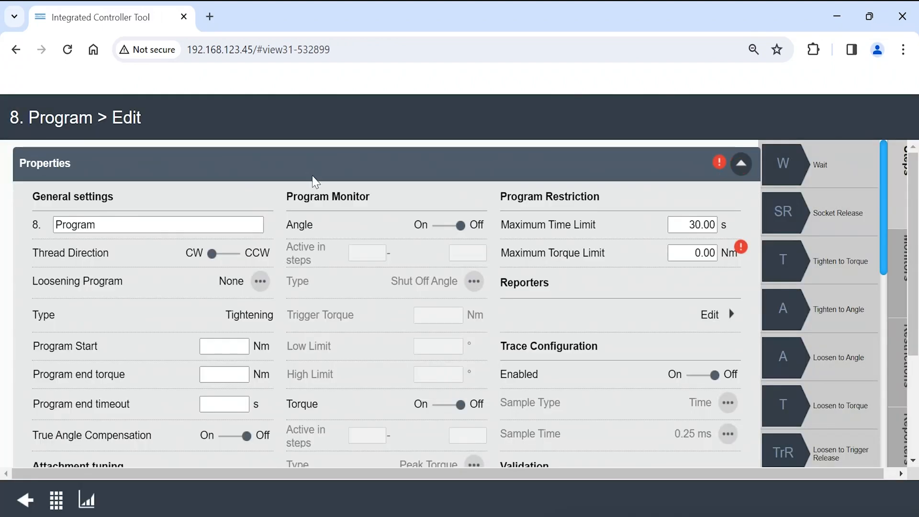
left_click(157, 224)
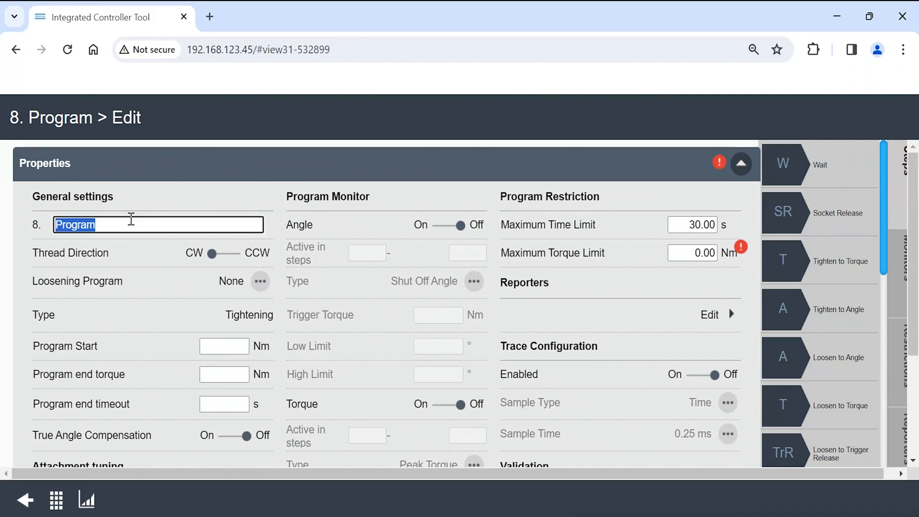
type("Tighten M8")
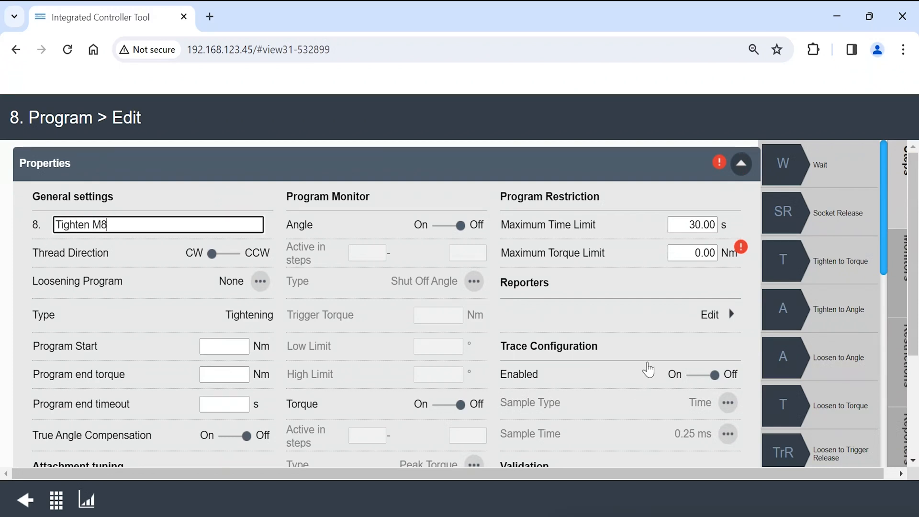
left_click(692, 253)
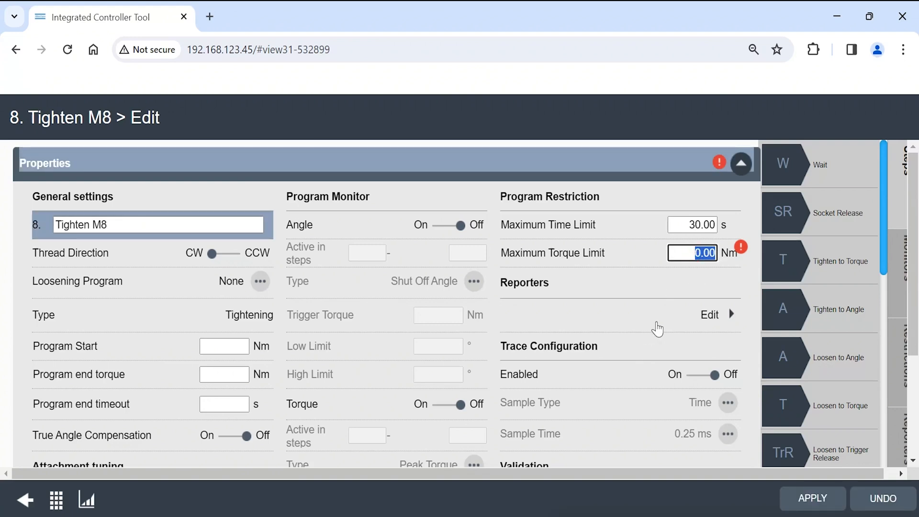
type("25")
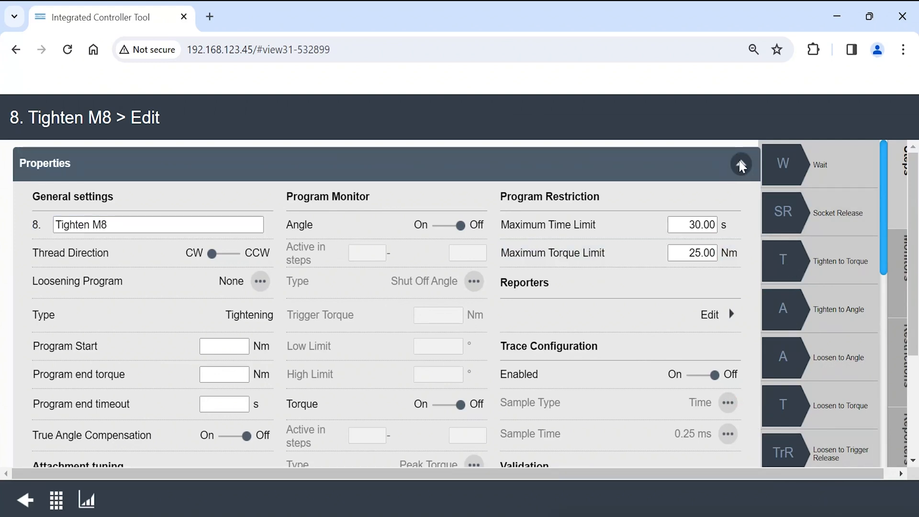
Collapse the program properties to reveal the step flow for adding Rundown and Tighten to Torque
left_click(741, 165)
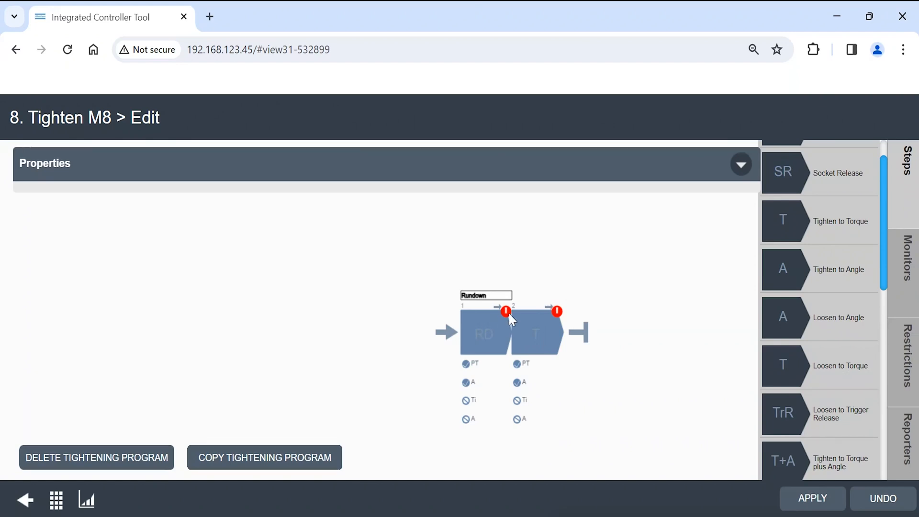
mouse_move(508, 319)
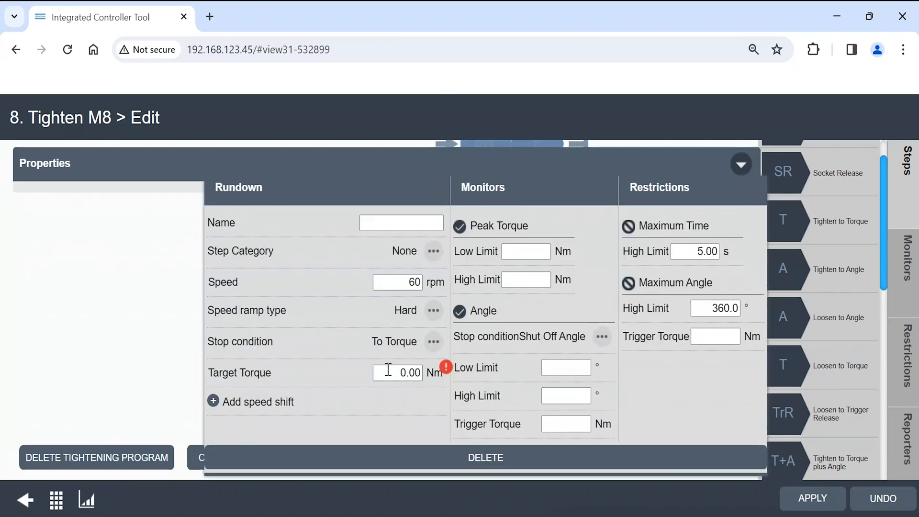
Give the Rundown step 3.00 Nm target torque, 300 rpm speed and an 8000 maximum angle limit
triple_click(397, 373)
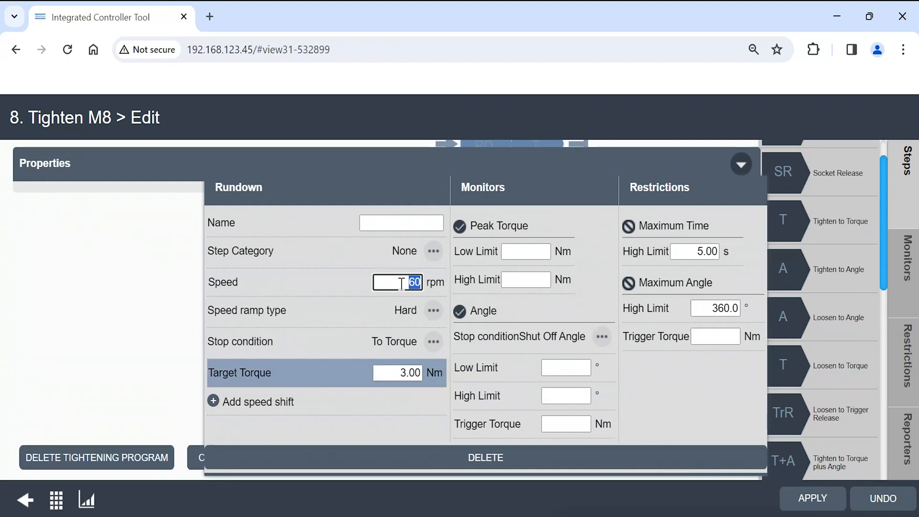
type("300")
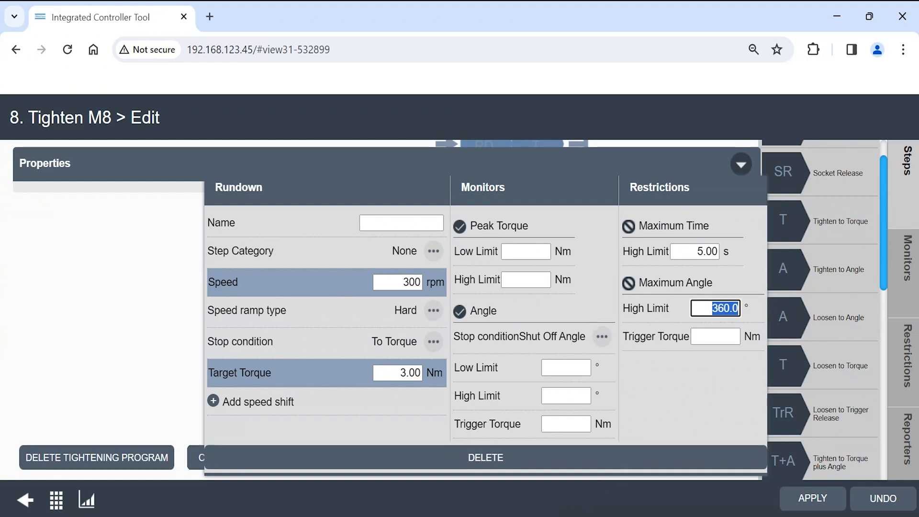
type("8000")
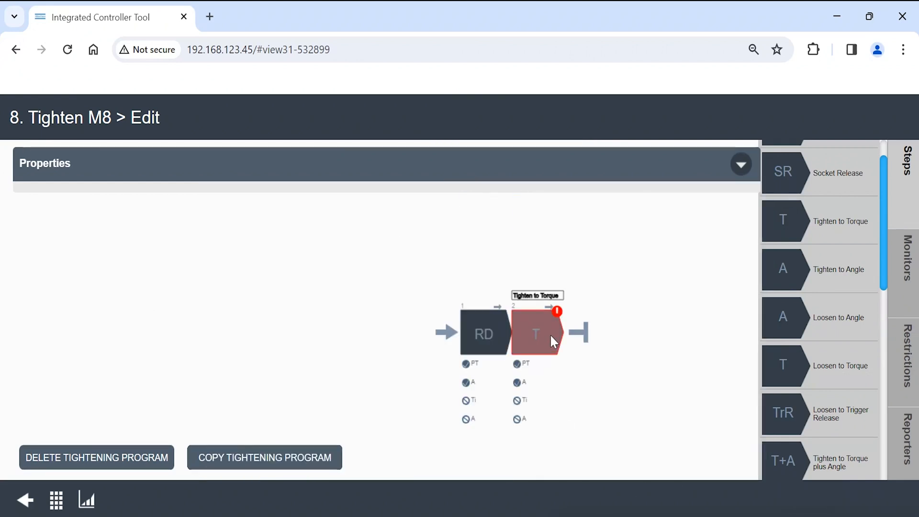
mouse_move(553, 329)
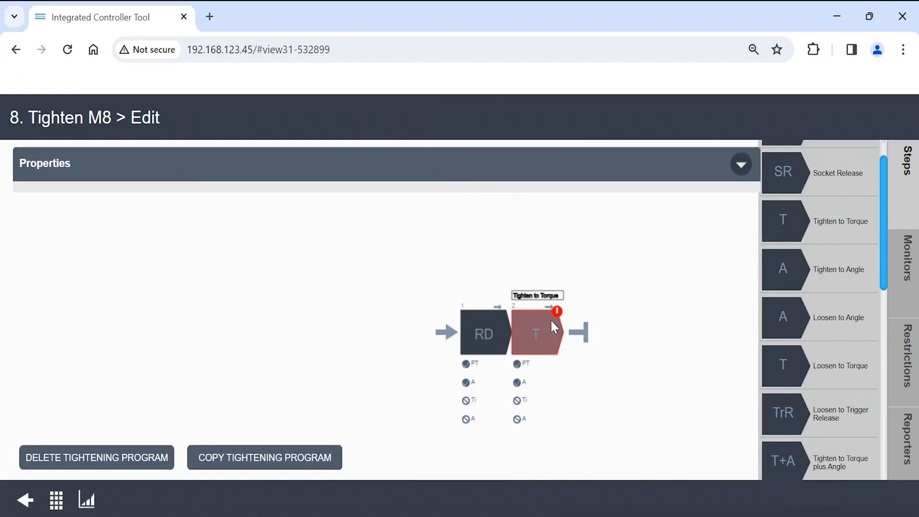
Set the Tighten to Torque step's target torque to 20 Nm and apply the edits
left_click(535, 333)
type("2")
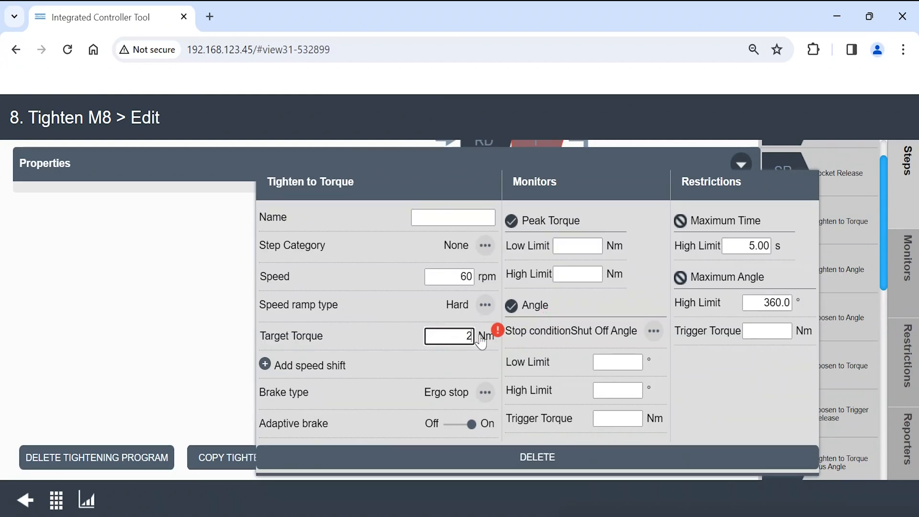
type("0")
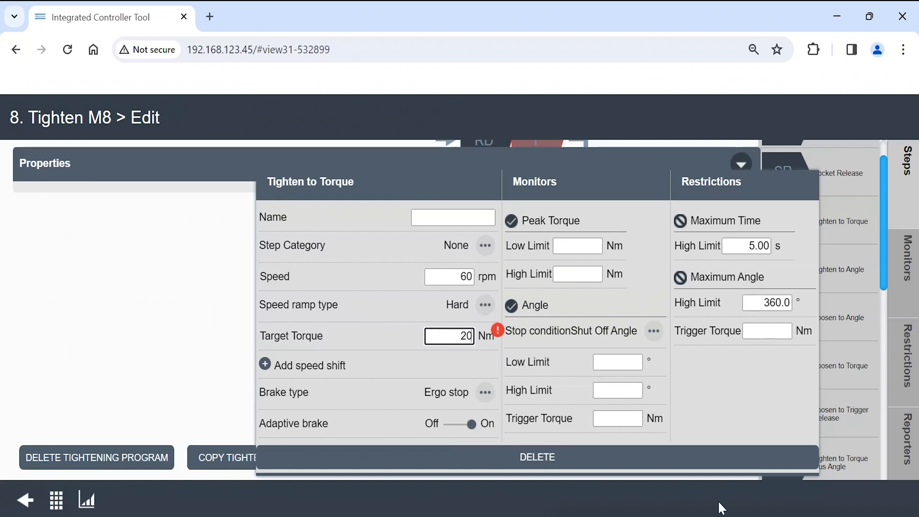
left_click(741, 164)
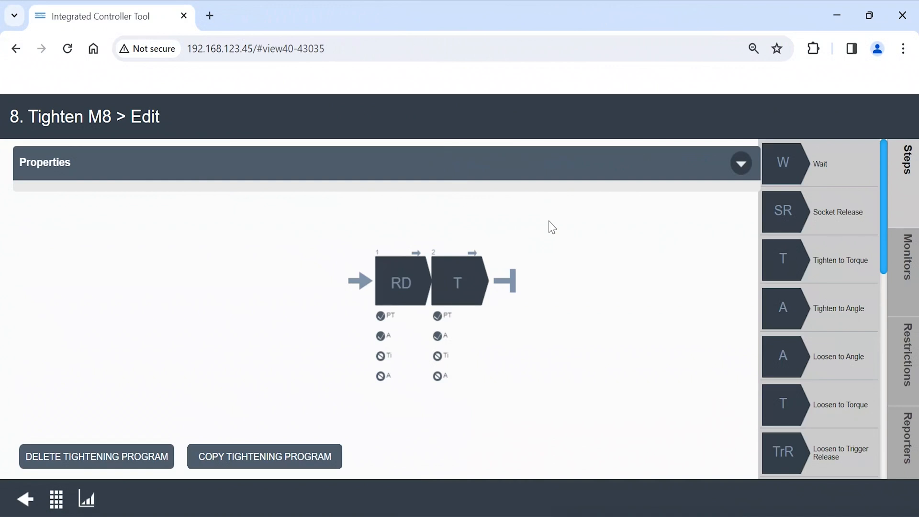
mouse_move(671, 390)
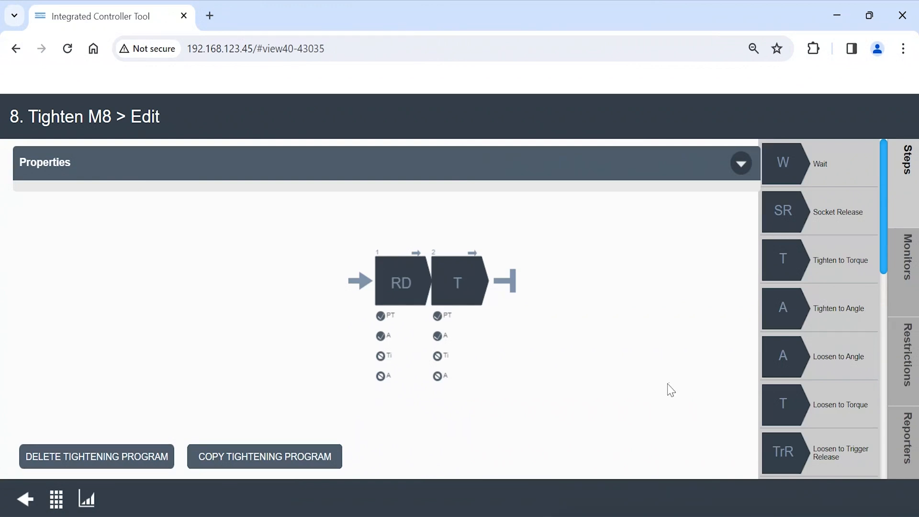
mouse_move(587, 317)
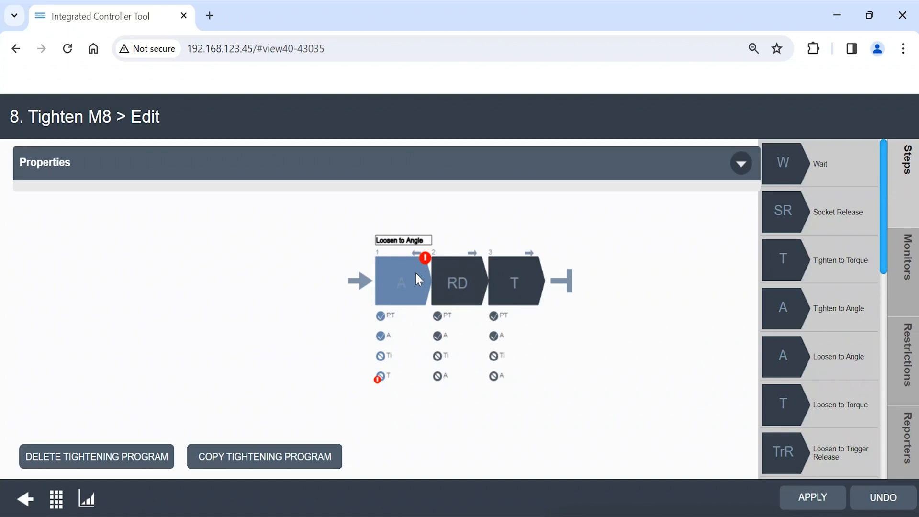
mouse_move(425, 275)
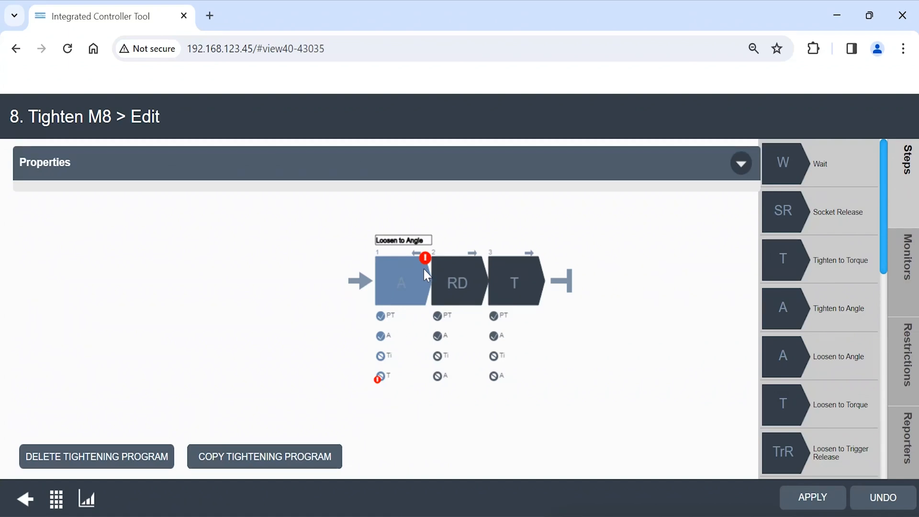
mouse_move(427, 269)
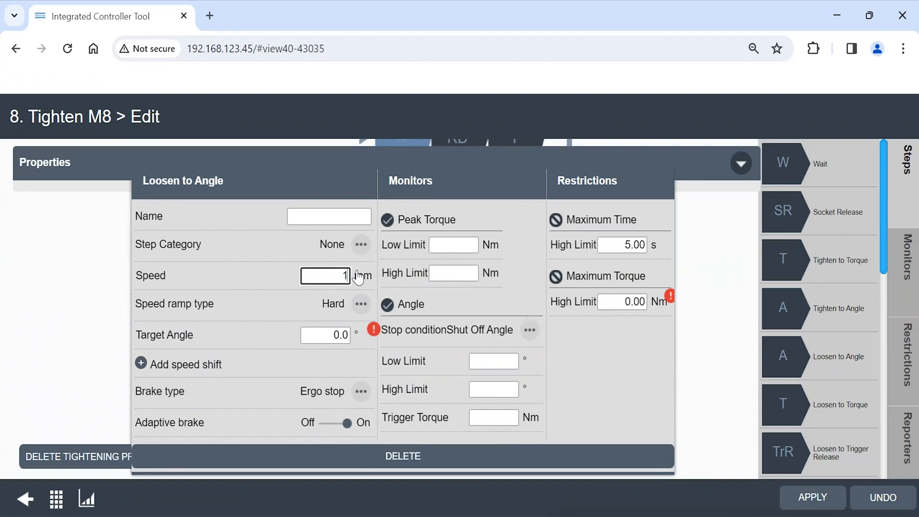
Set the Loosen to Angle step to 120 rpm, 360° target angle and 5 Nm maximum torque
type("120")
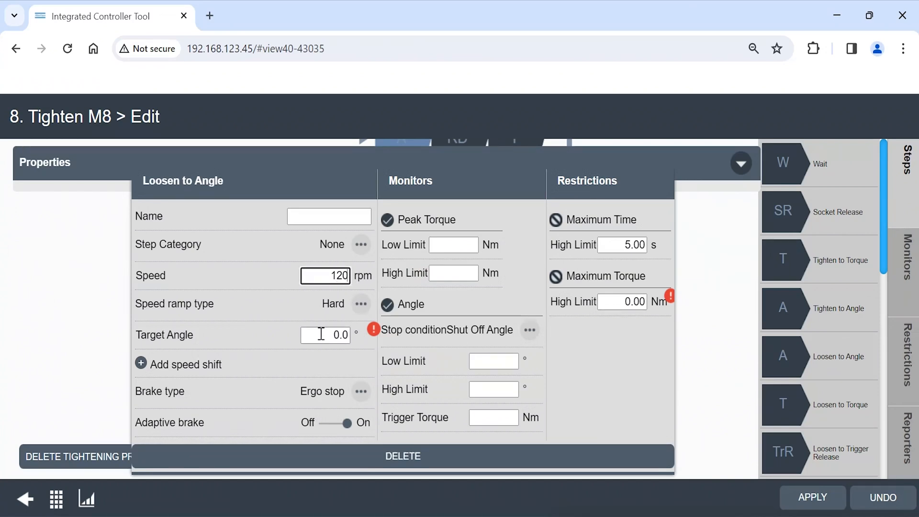
type("360")
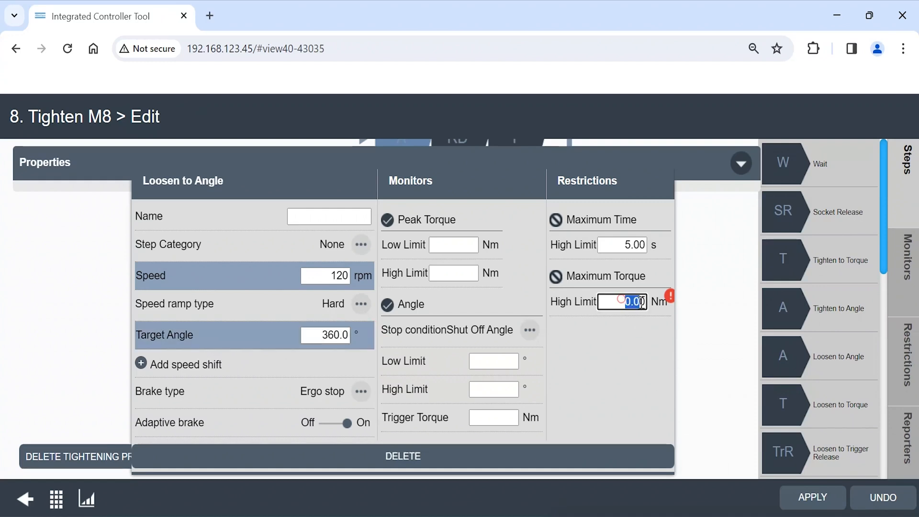
type("5")
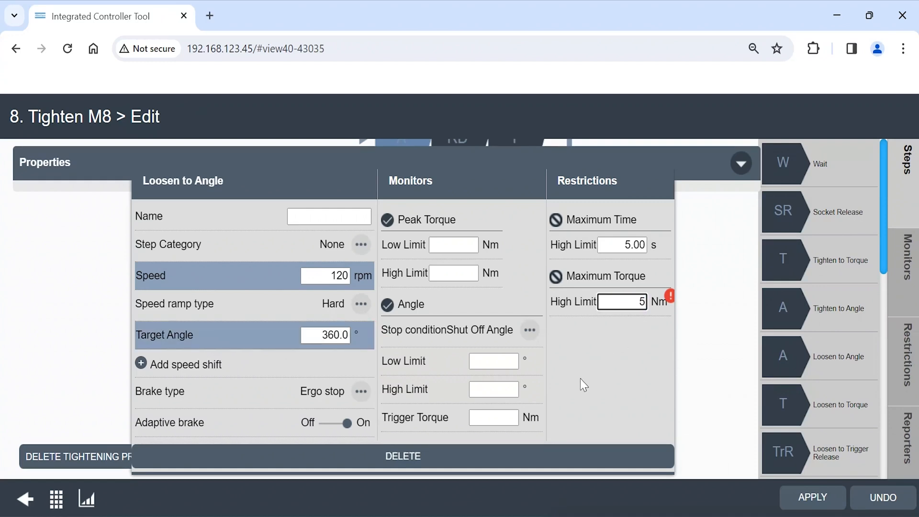